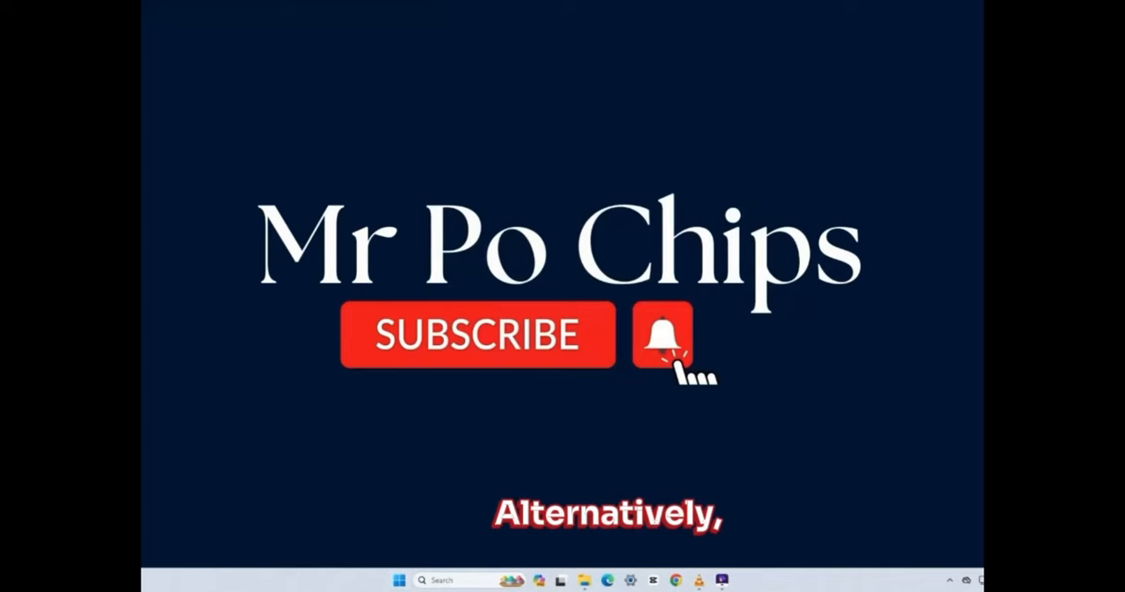
Step: Launch Command Prompt by running cmd from the Windows Run dialog
{"action": "key", "text": "Win+r"}
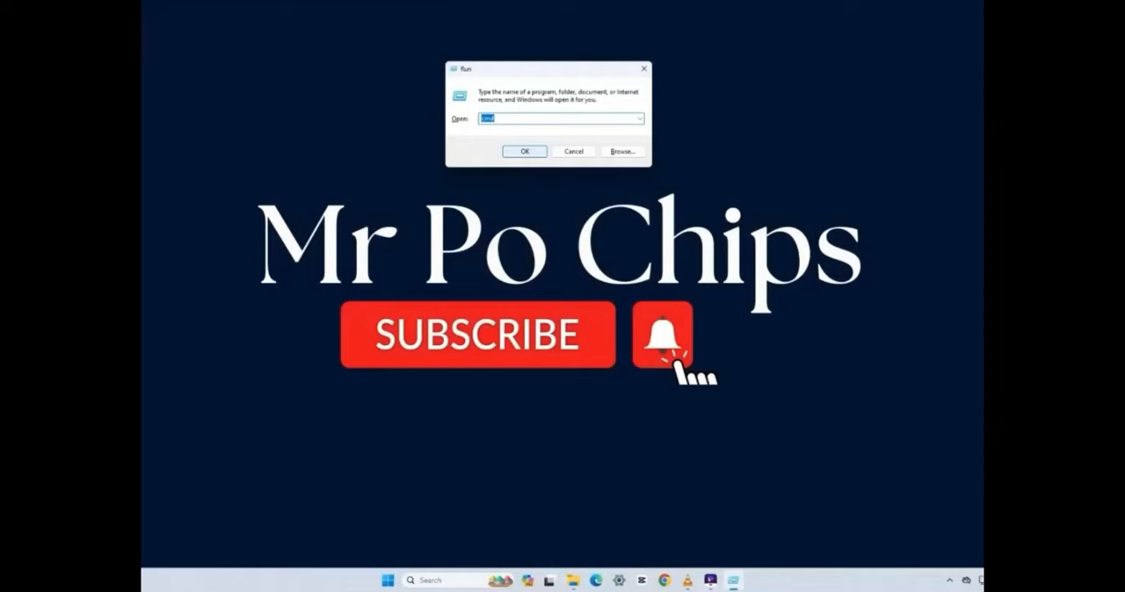
{"action": "type", "text": "cmd"}
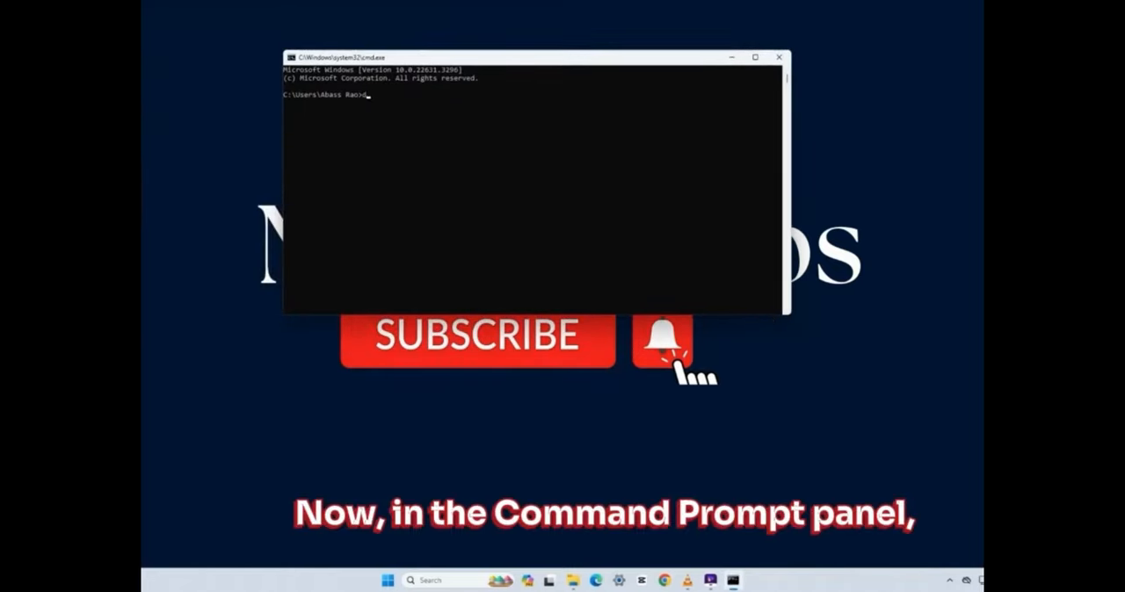
Step: Start DiskPart, list the disks (Disk 0 465 GB, Disk 1 3901 MB) and select disk 1
{"action": "type", "text": "diskpart"}
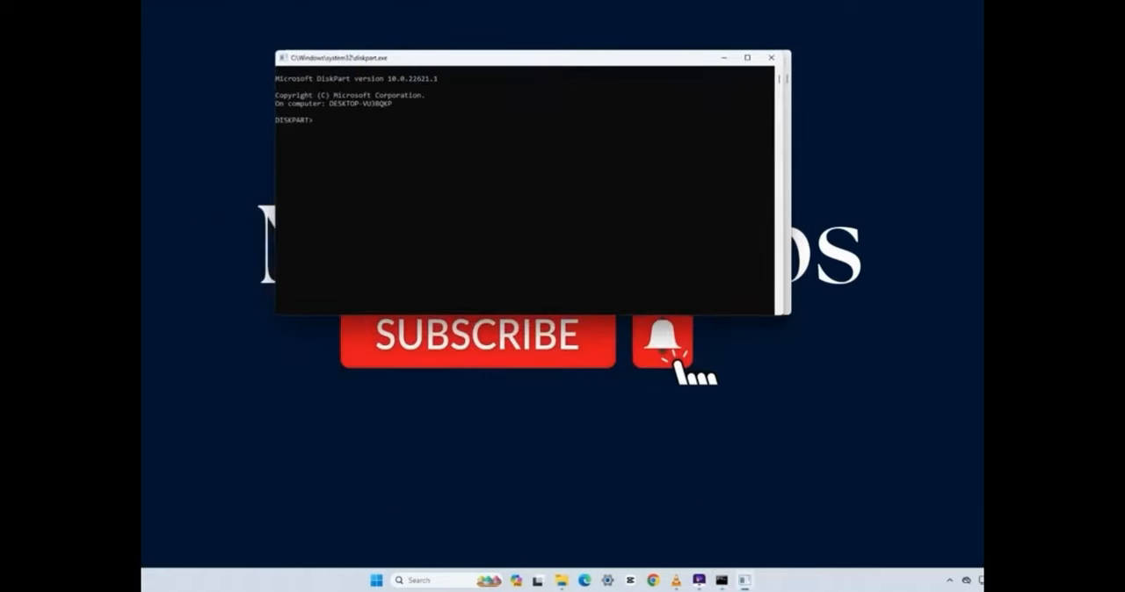
{"action": "type", "text": "list disk"}
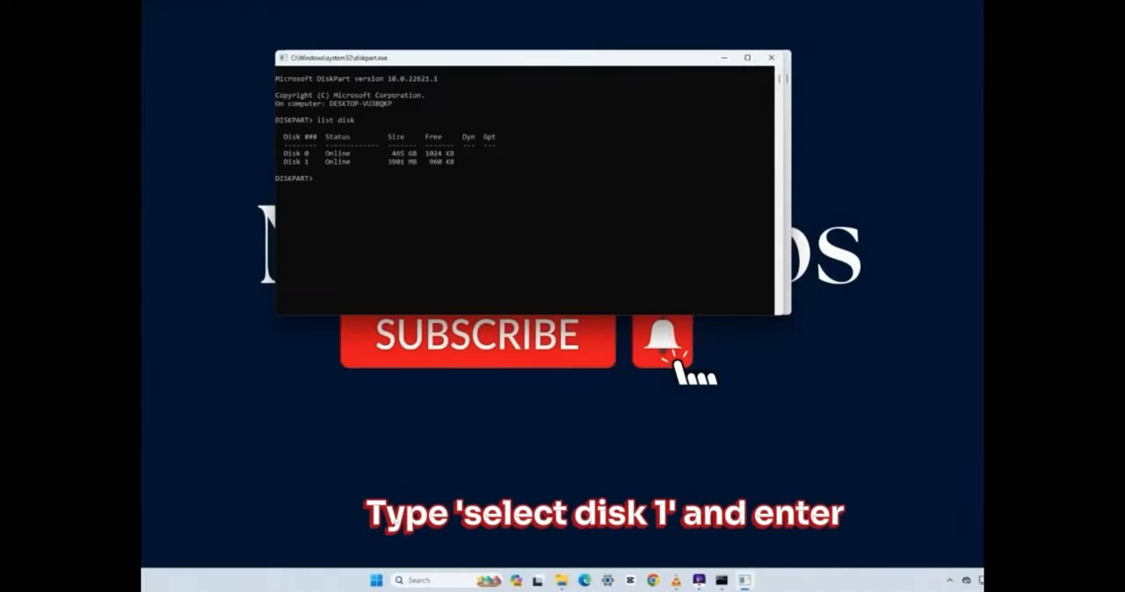
{"action": "type", "text": "select disk 1"}
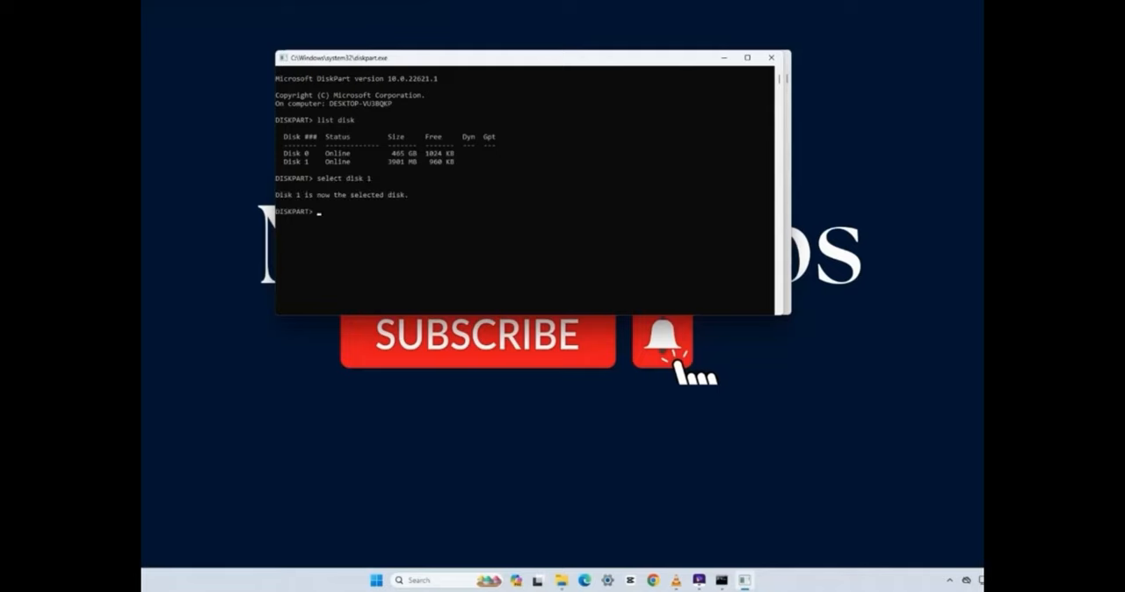
Step: Wipe disk 1 with clean, create a primary partition and mark it active
{"action": "type", "text": "clean"}
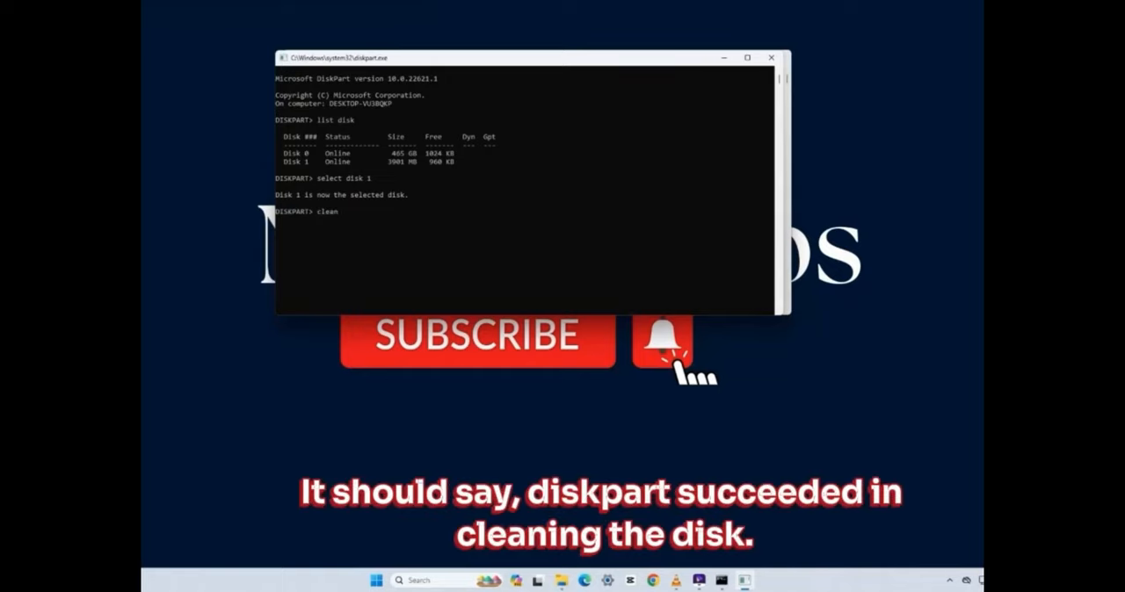
{"action": "key", "text": "enter"}
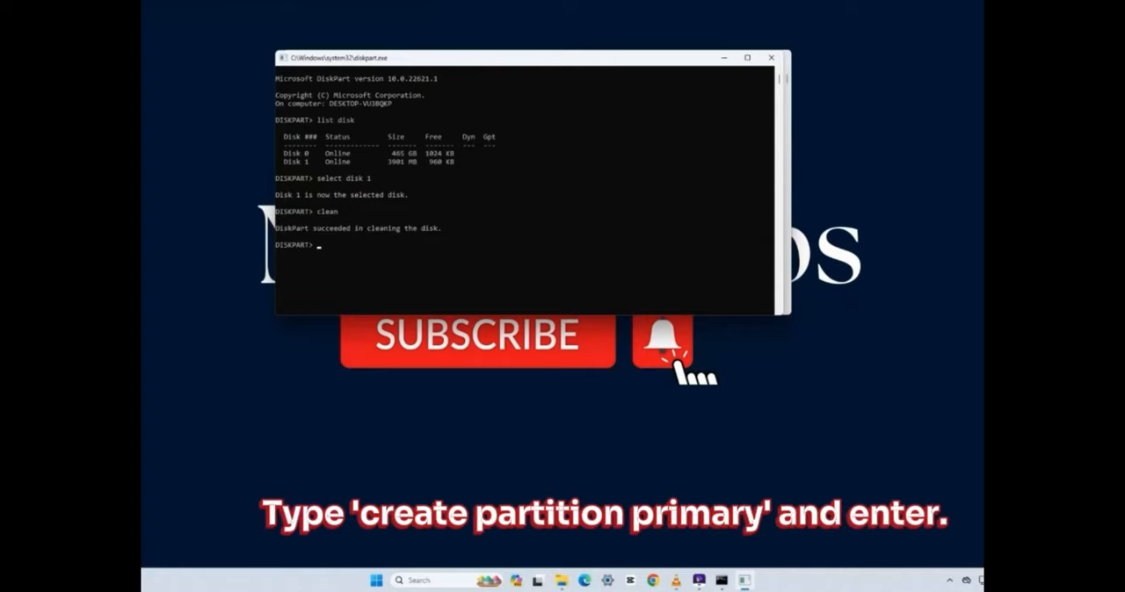
{"action": "type", "text": "create"}
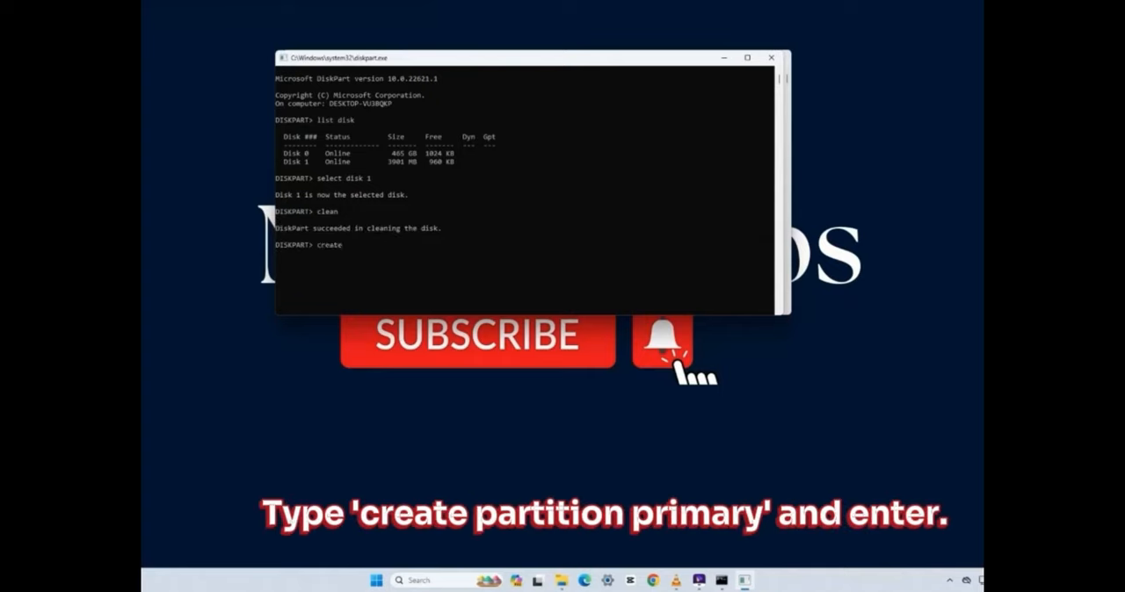
{"action": "type", "text": "partition"}
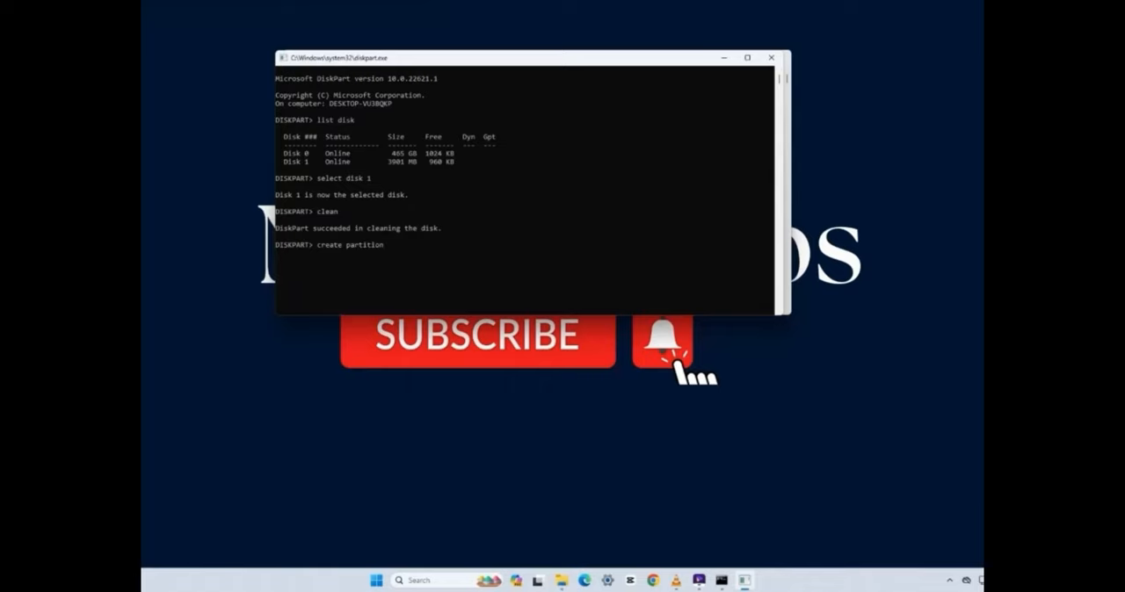
{"action": "type", "text": "primary"}
{"action": "type", "text": "active"}
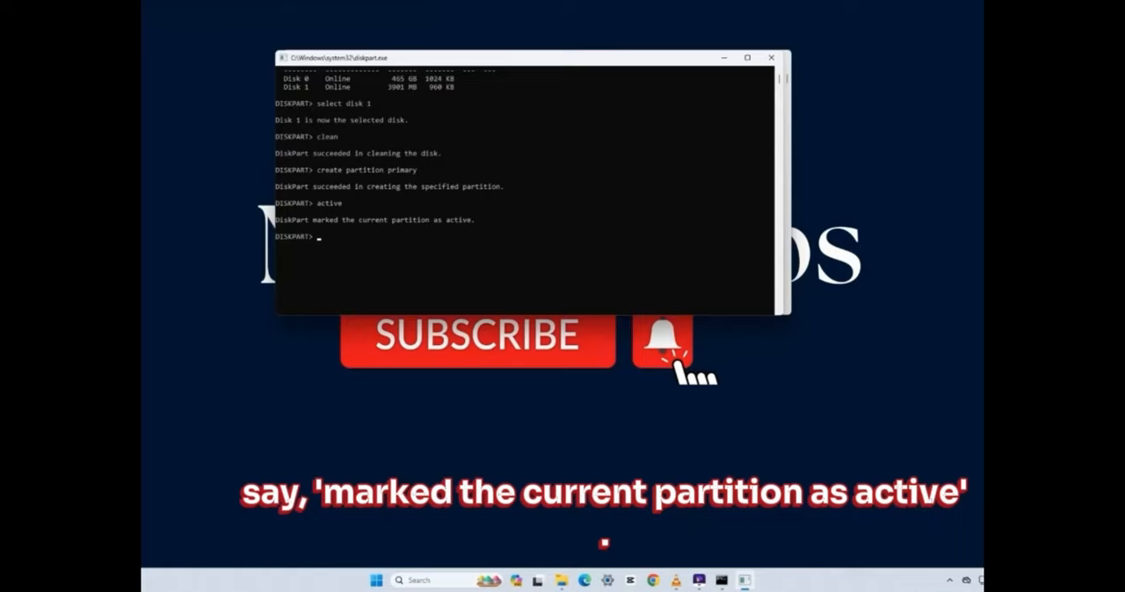
Step: Select partition 1, format it with fs=fat to 100 percent, then run clean again
{"action": "type", "text": "select partition 1"}
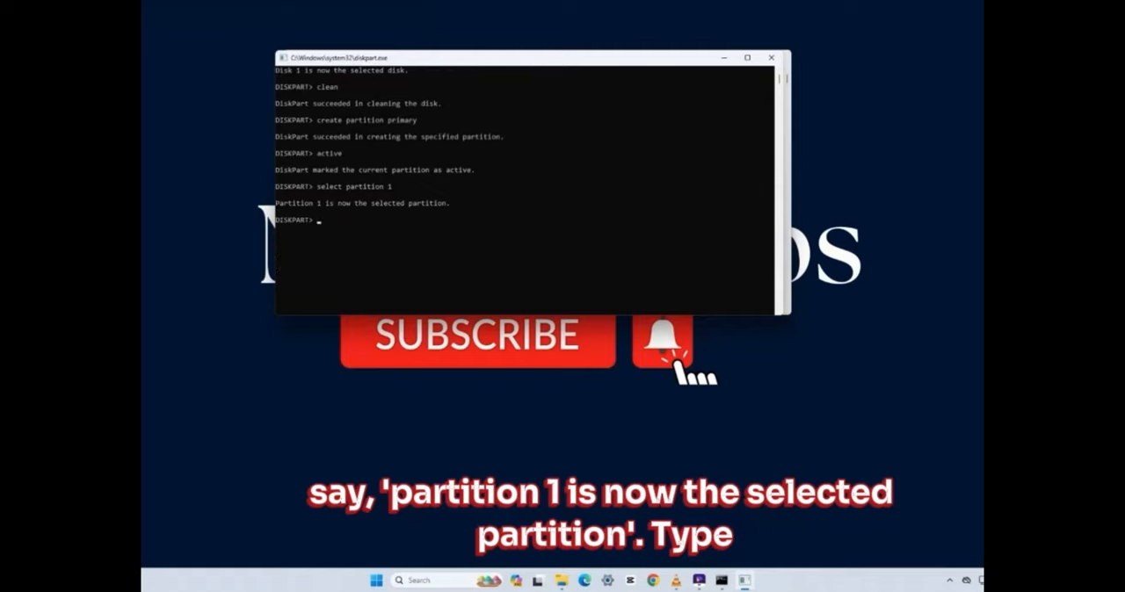
{"action": "type", "text": "format fs"}
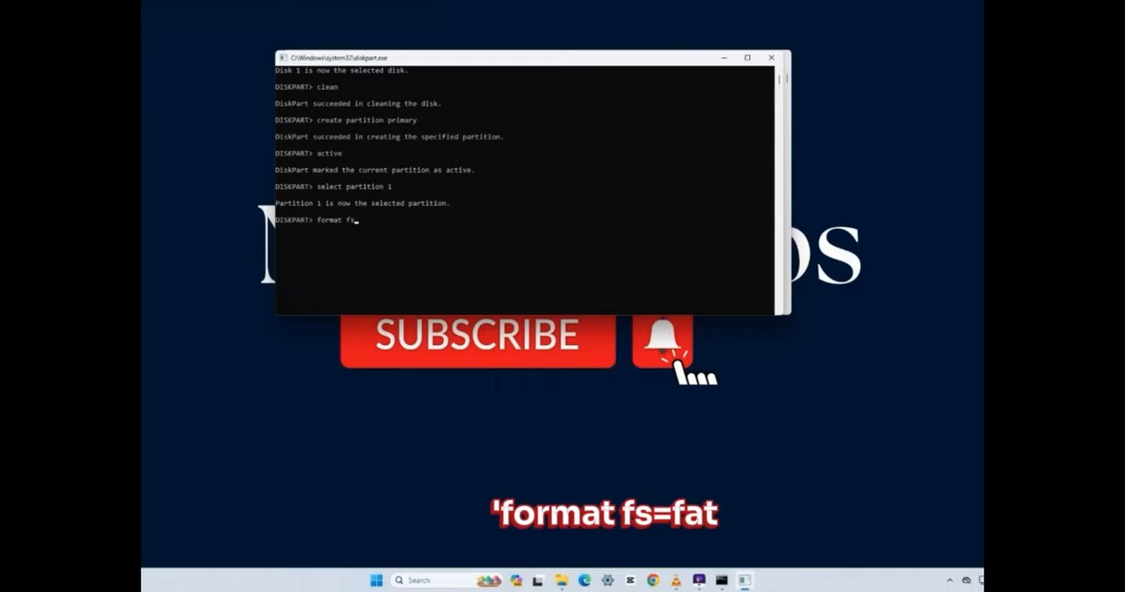
{"action": "type", "text": "=fat"}
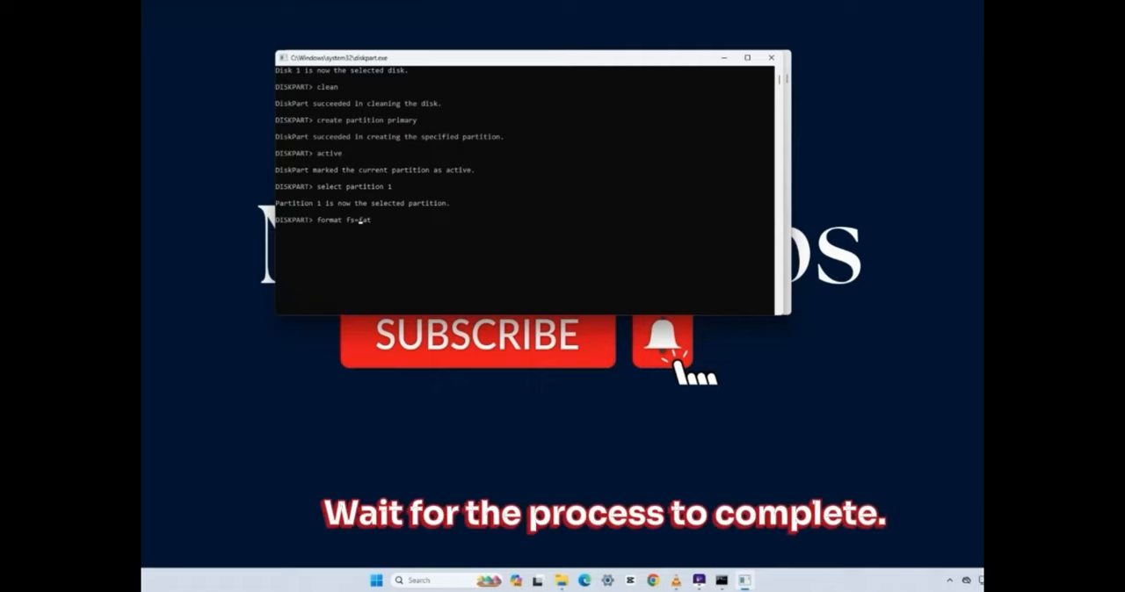
{"action": "key", "text": "enter"}
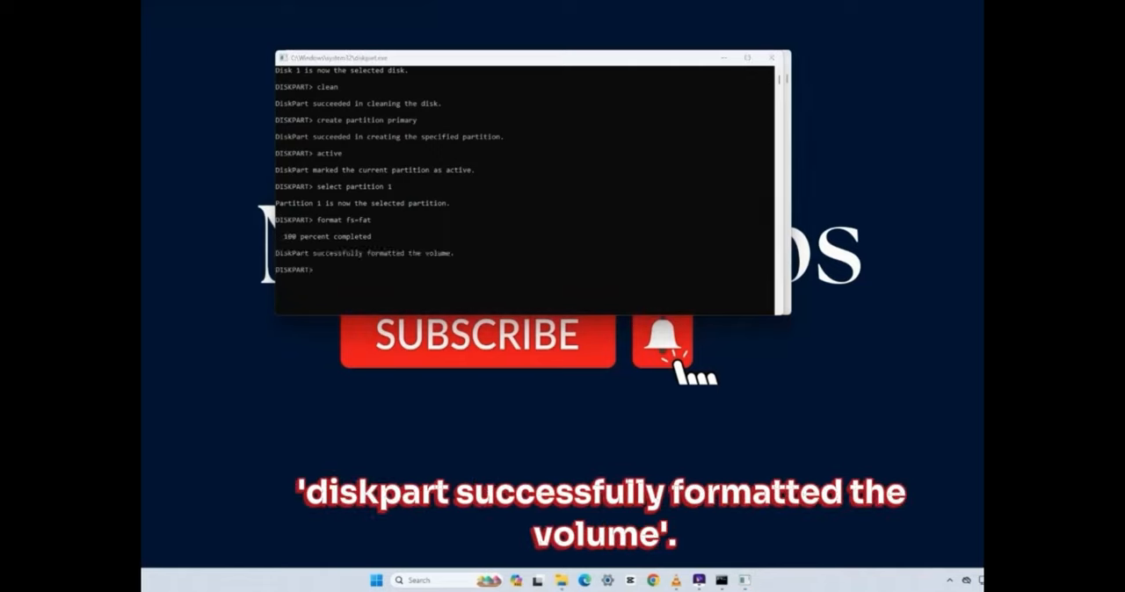
{"action": "type", "text": "clean"}
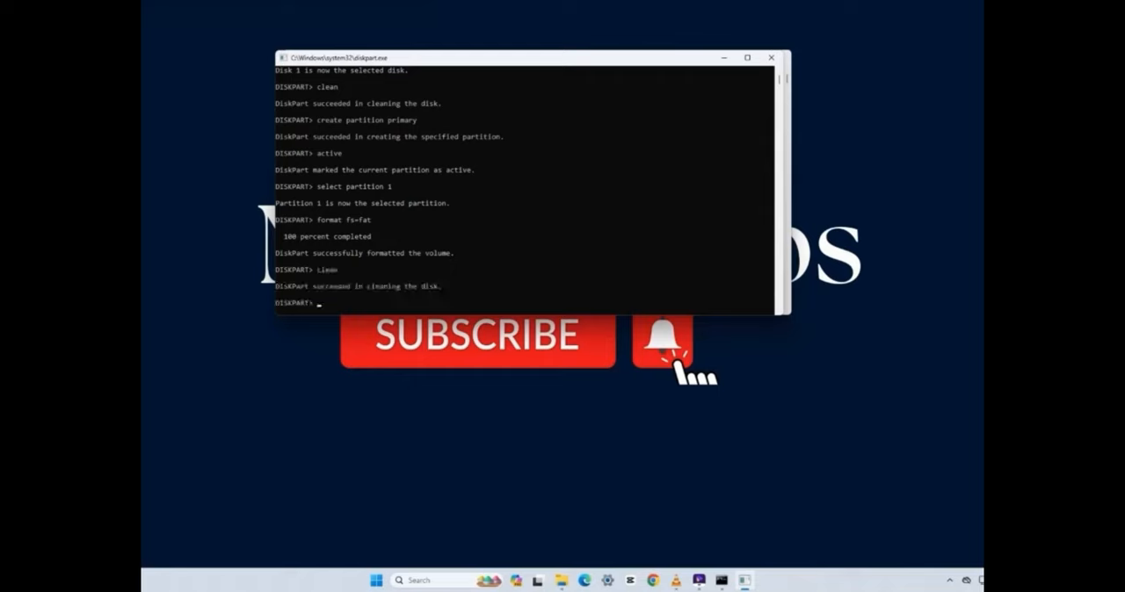